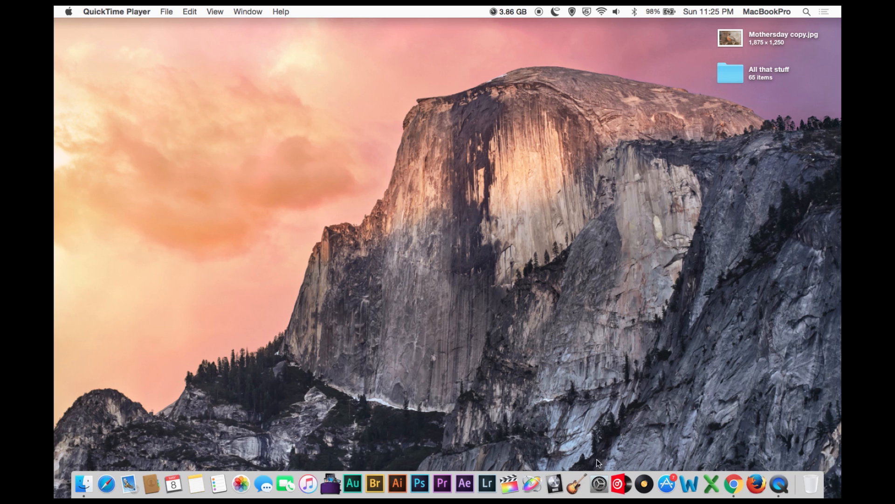
pyautogui.moveTo(599, 484)
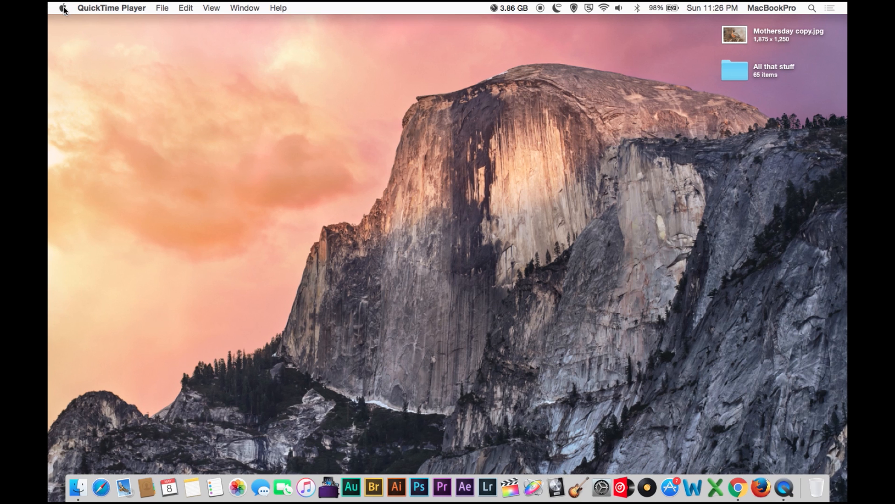
# - Open the Apple menu showing Sleep, Restart and Shut Down
pyautogui.click(62, 8)
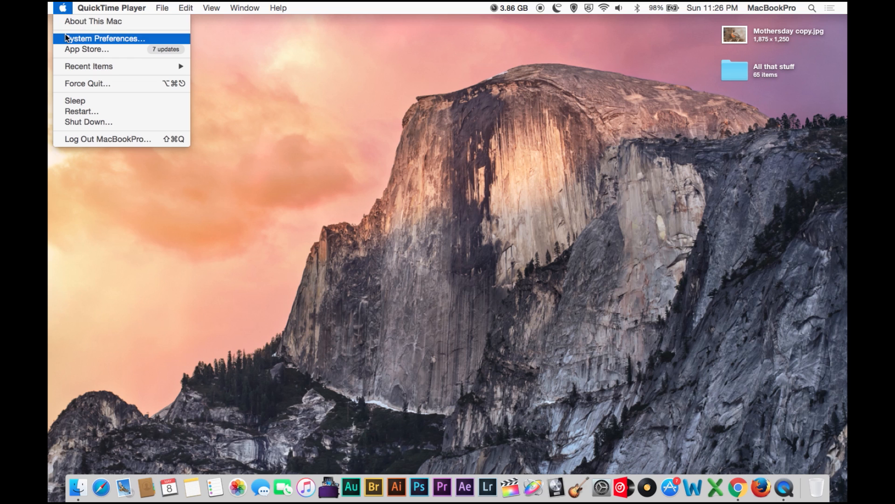
pyautogui.moveTo(77, 42)
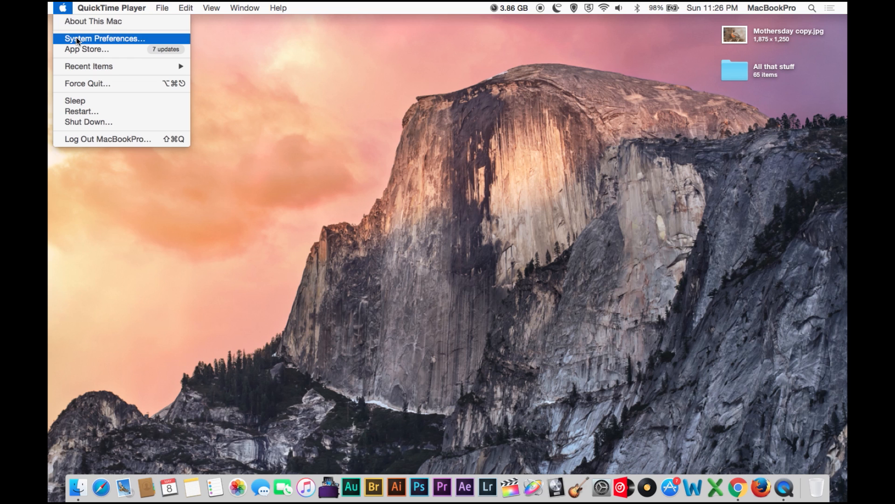
# - Open System Preferences and go to the Accessibility Display pane
pyautogui.click(105, 38)
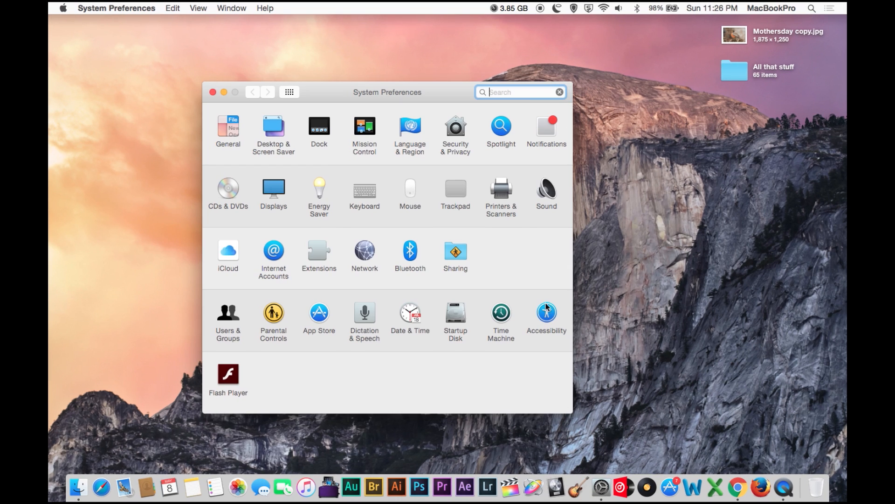
pyautogui.click(546, 313)
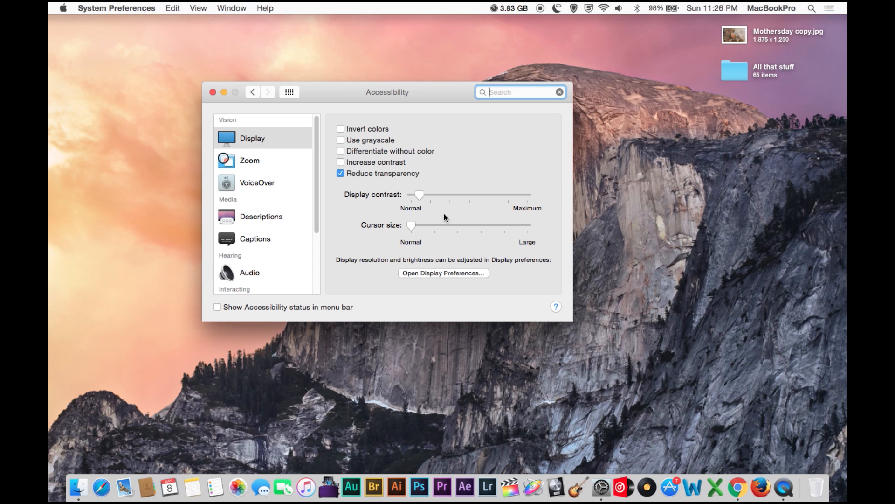
pyautogui.moveTo(437, 200)
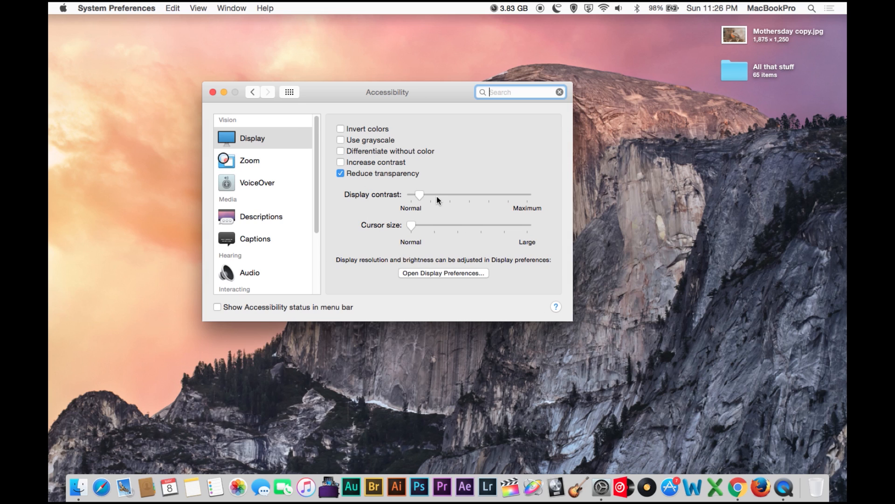
pyautogui.moveTo(424, 198)
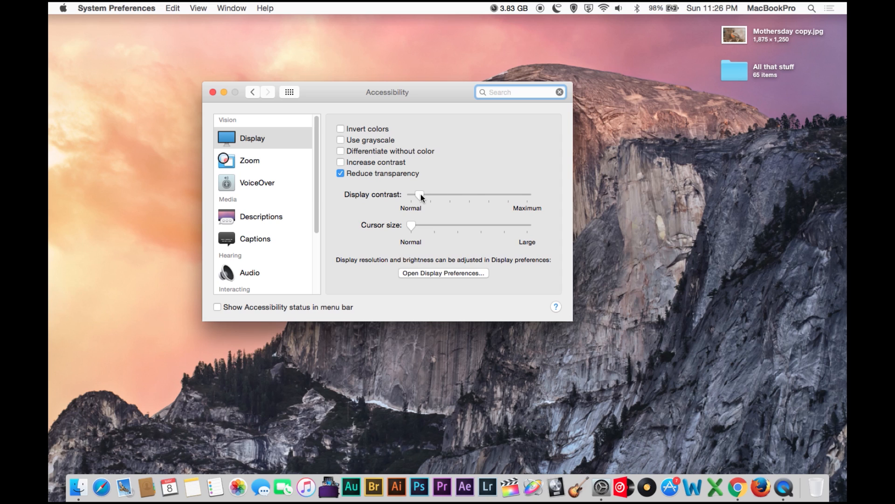
pyautogui.click(520, 92)
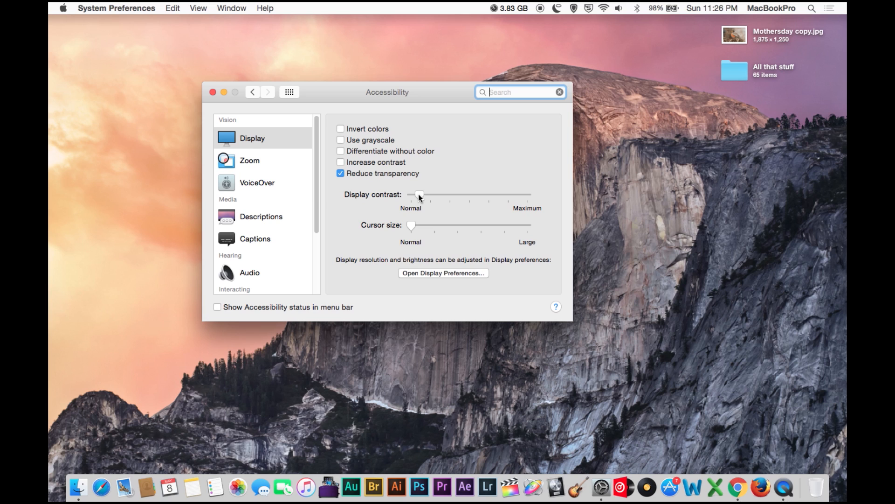
pyautogui.moveTo(412, 205)
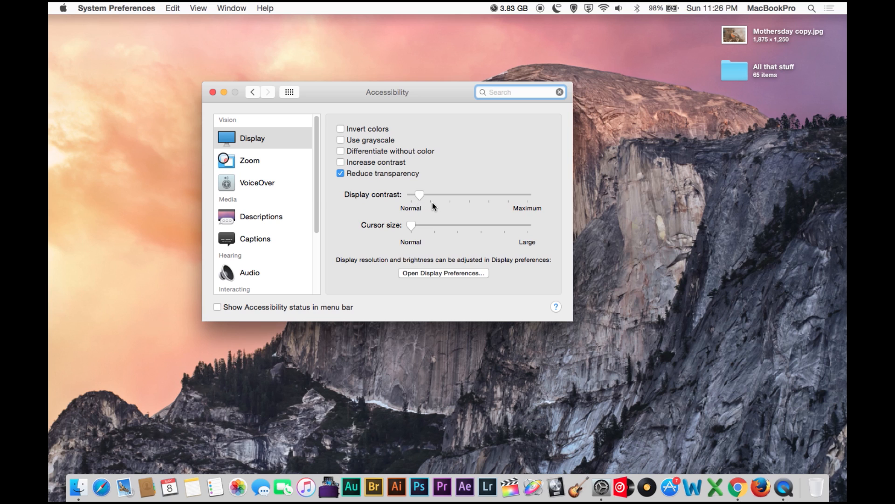
pyautogui.moveTo(432, 205)
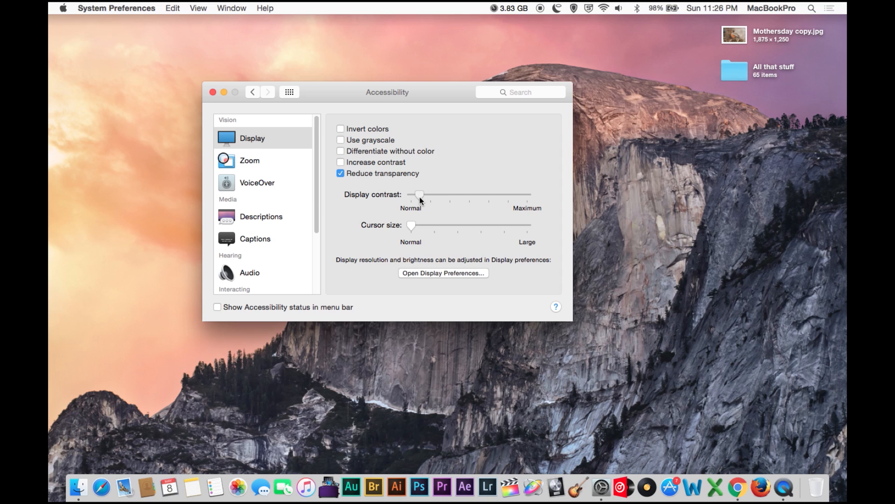
# - Nudge display contrast around Normal, then push it to Maximum
pyautogui.moveTo(420, 195); pyautogui.dragTo(411, 194)
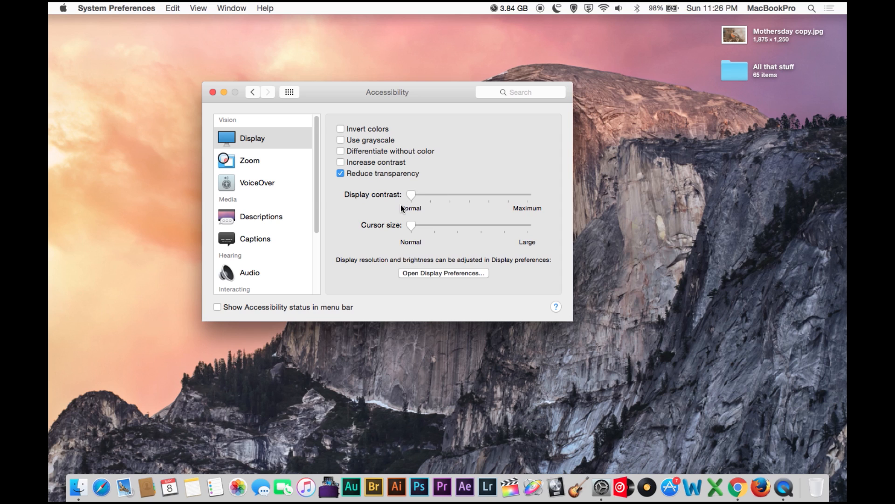
pyautogui.moveTo(425, 198)
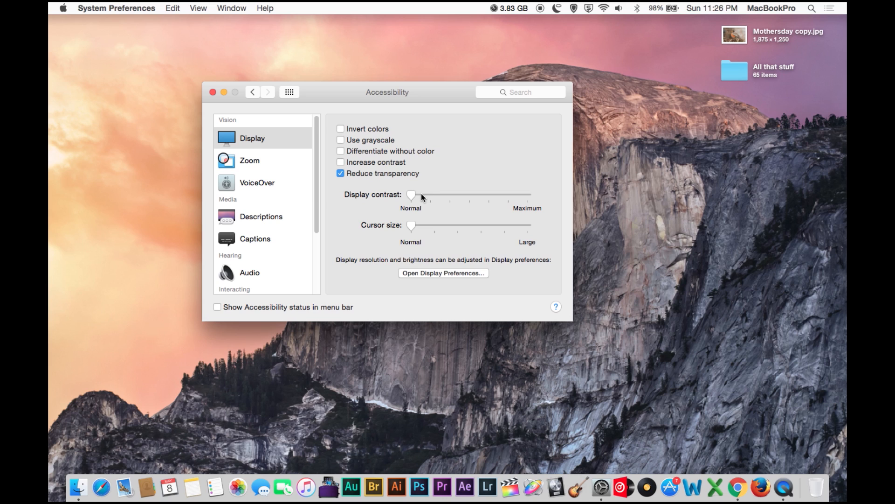
pyautogui.moveTo(411, 194); pyautogui.dragTo(423, 194)
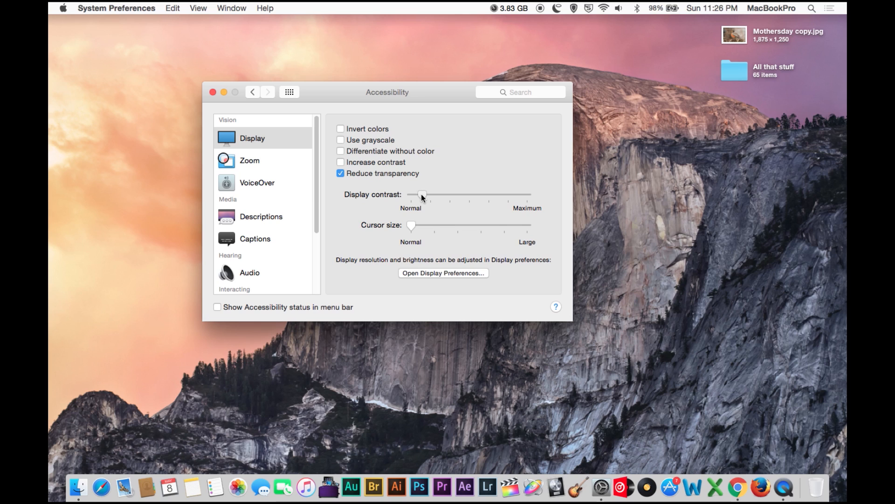
pyautogui.moveTo(422, 195); pyautogui.dragTo(526, 195)
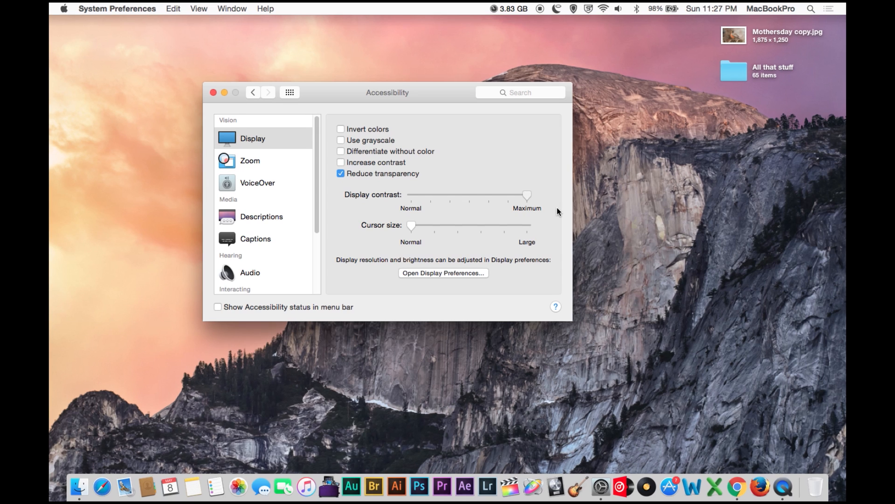
pyautogui.moveTo(544, 218)
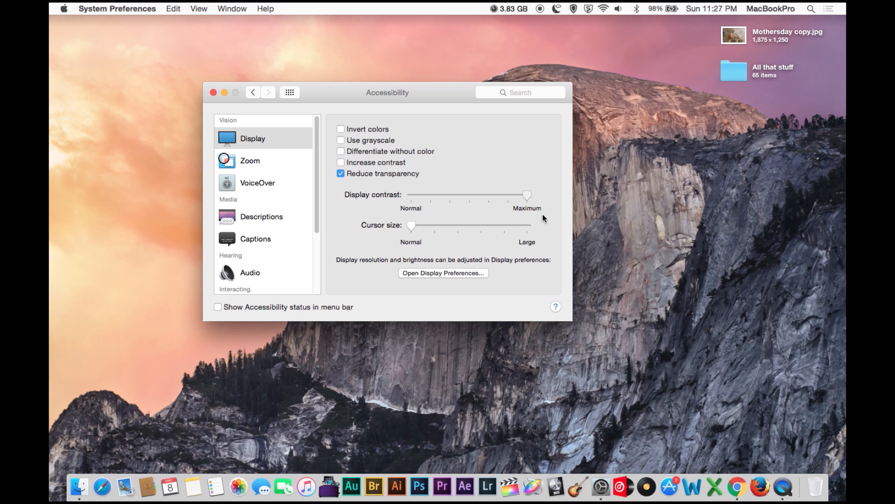
# - Bring display contrast down from Maximum to just above Normal
pyautogui.moveTo(527, 196); pyautogui.dragTo(511, 195)
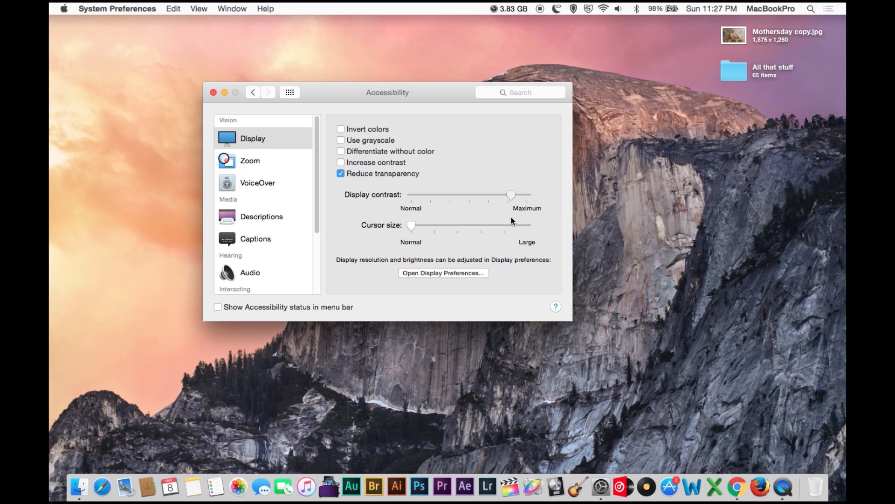
pyautogui.moveTo(511, 195); pyautogui.dragTo(485, 195)
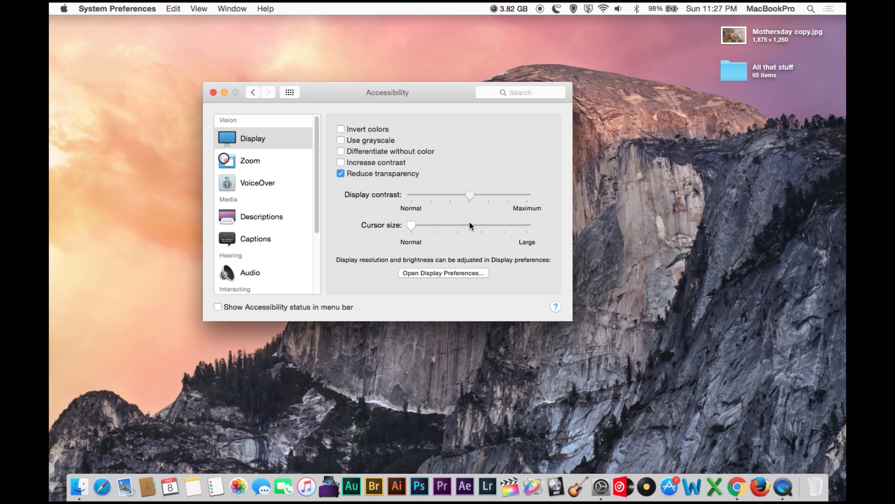
pyautogui.moveTo(471, 195); pyautogui.dragTo(427, 195)
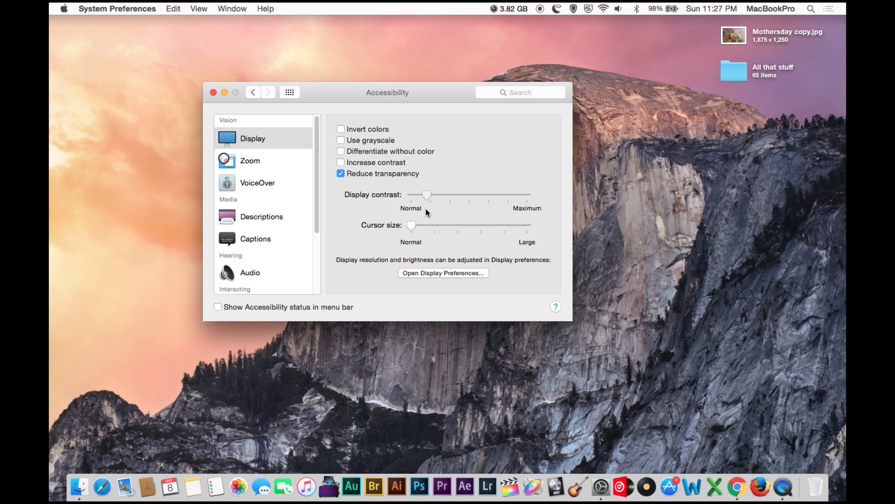
pyautogui.moveTo(427, 195); pyautogui.dragTo(422, 195)
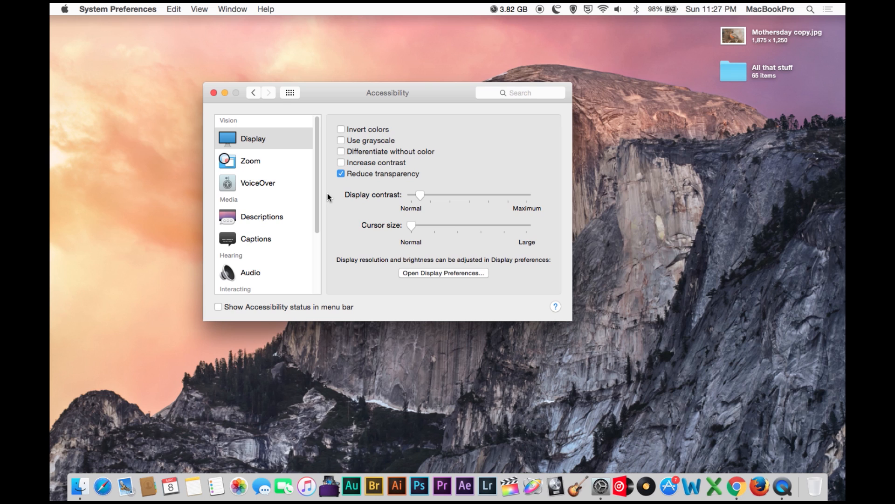
pyautogui.moveTo(353, 194)
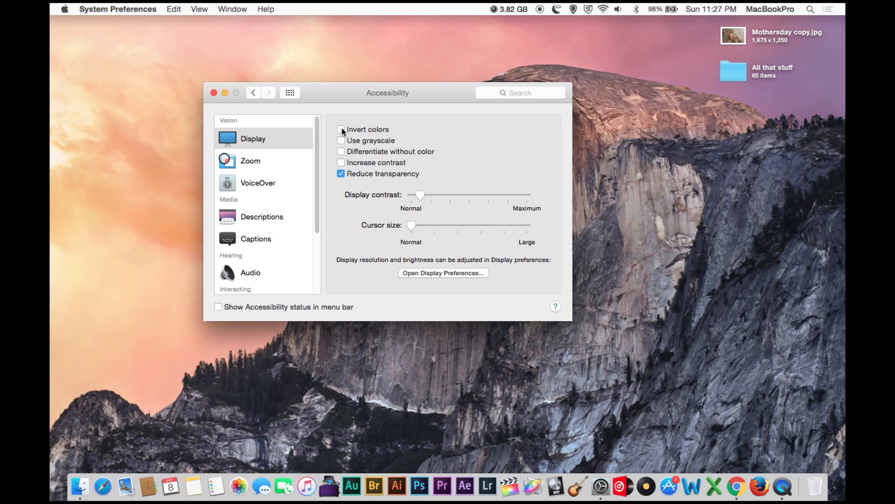
pyautogui.click(341, 129)
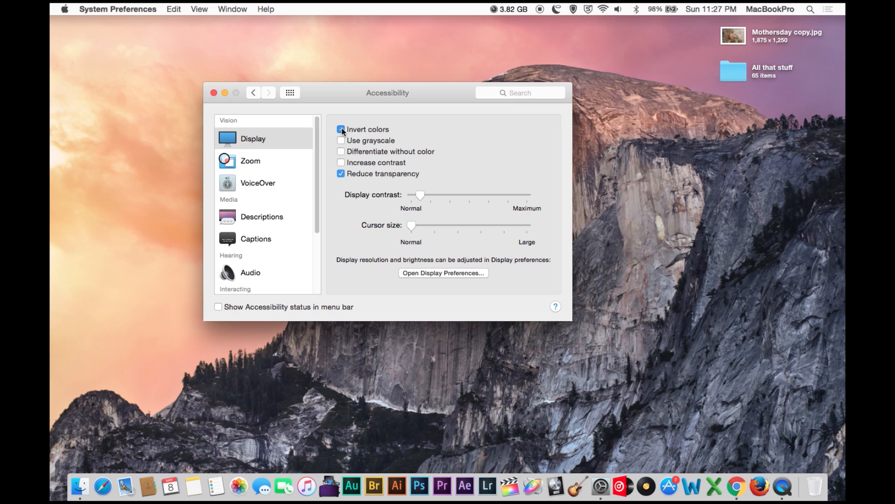
pyautogui.click(341, 129)
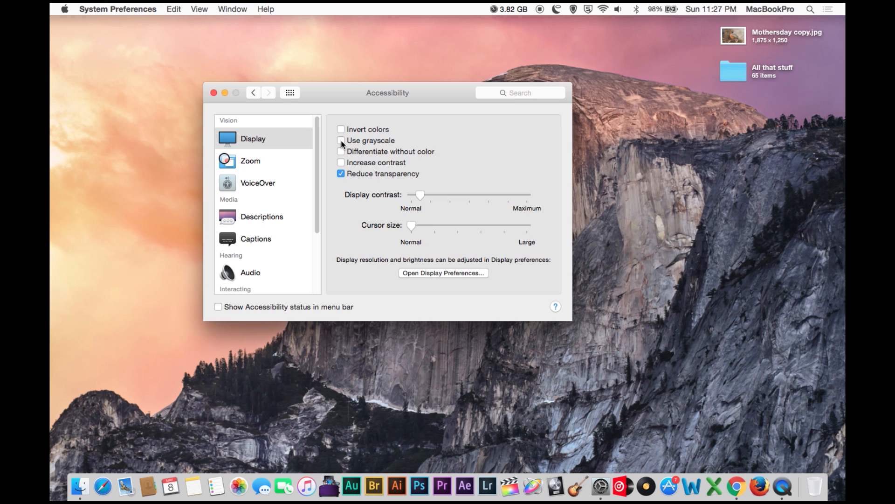
pyautogui.click(341, 140)
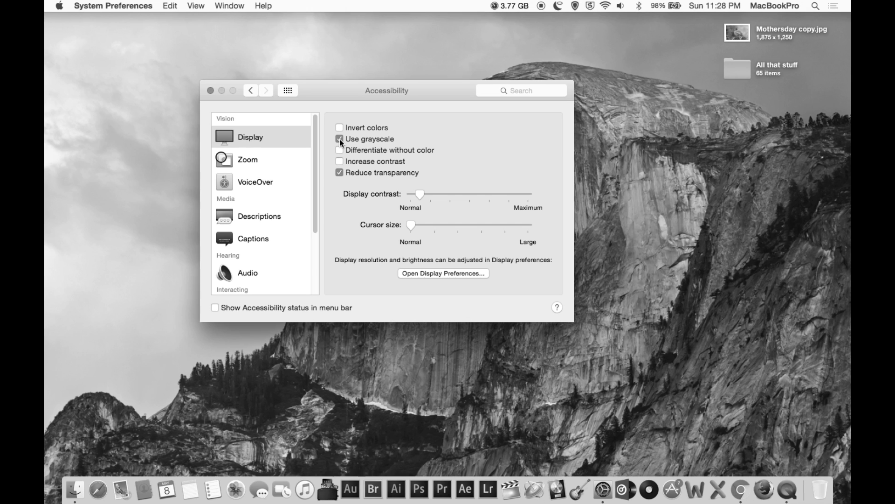
pyautogui.click(341, 140)
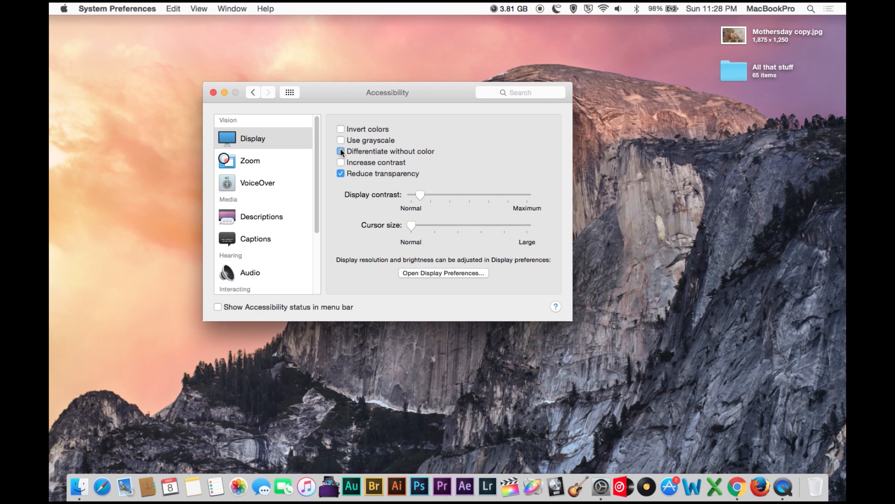
pyautogui.click(341, 151)
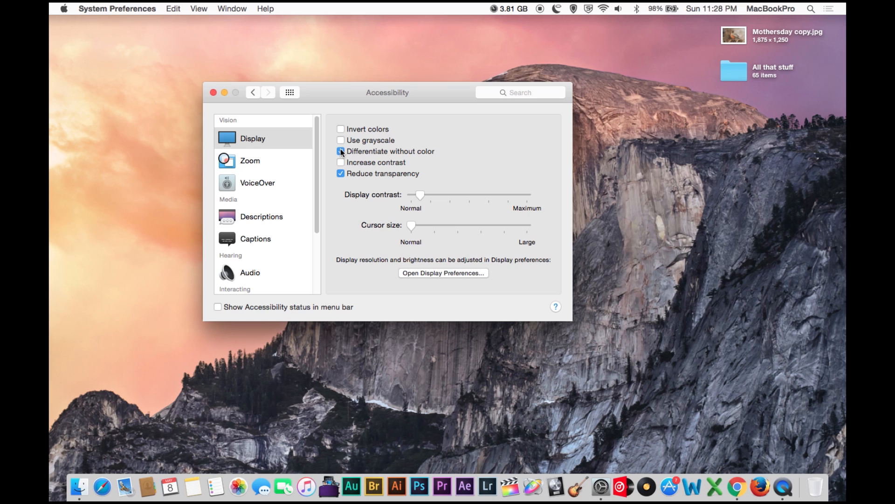
pyautogui.click(341, 152)
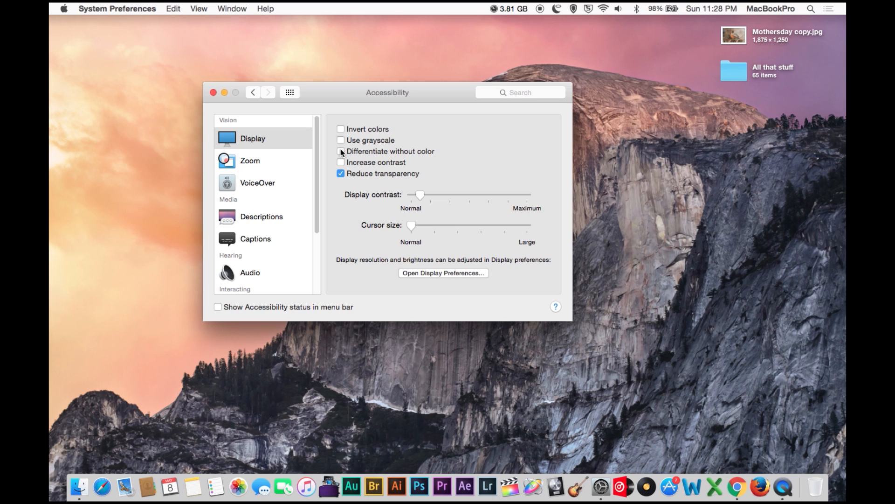
pyautogui.click(341, 151)
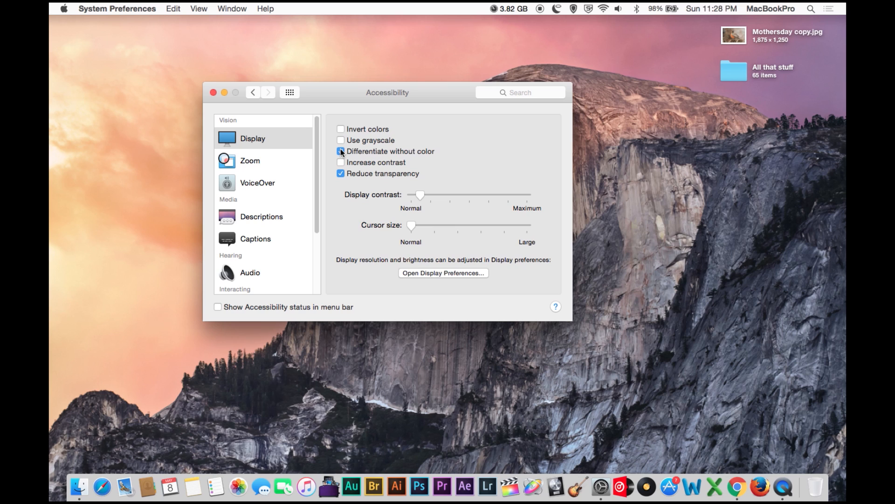
pyautogui.click(341, 151)
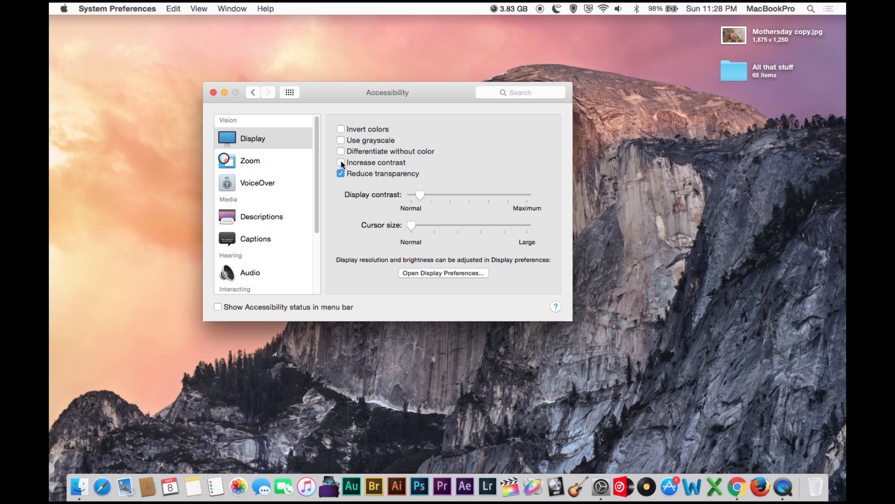
# - Toggle Increase contrast on, off, and on again, leaving it checked
pyautogui.click(341, 162)
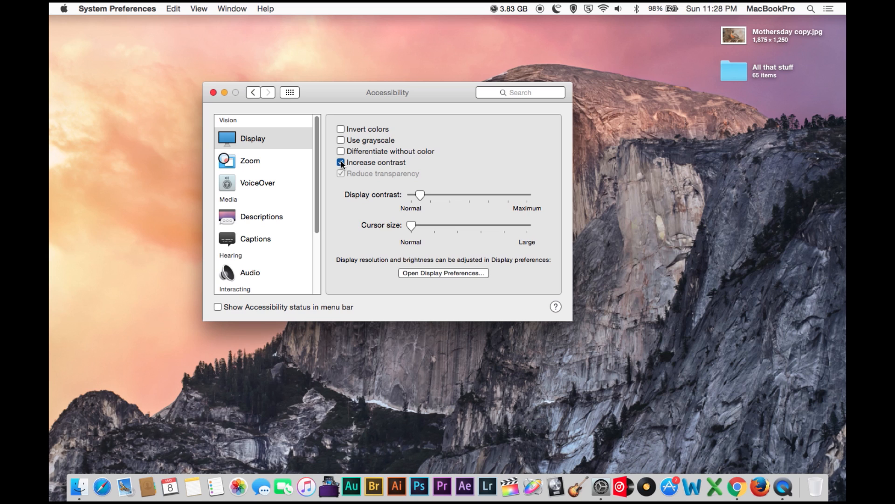
pyautogui.click(341, 163)
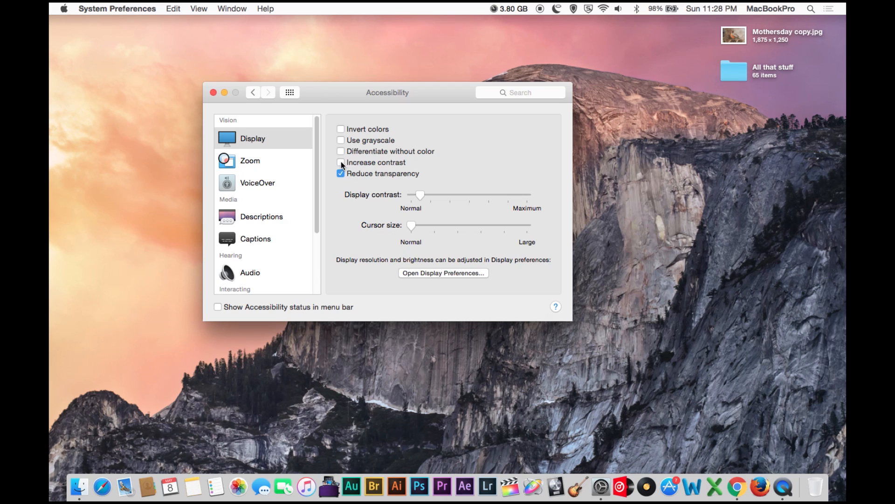
pyautogui.click(341, 163)
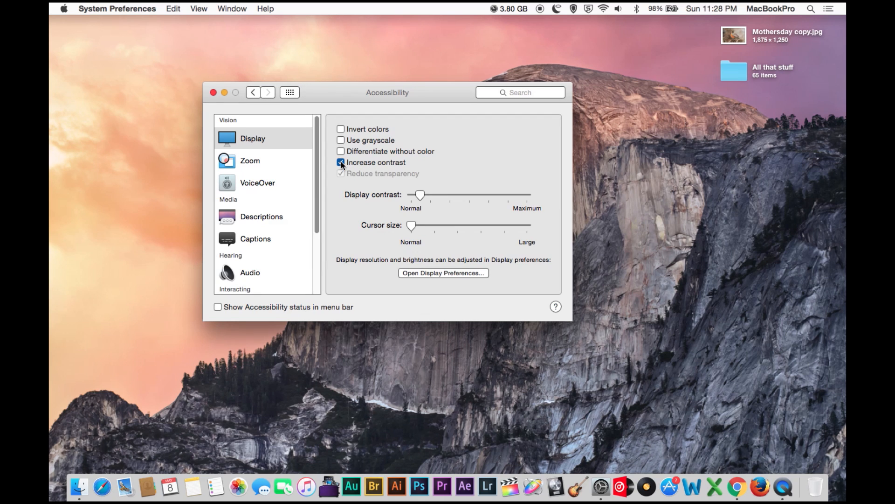